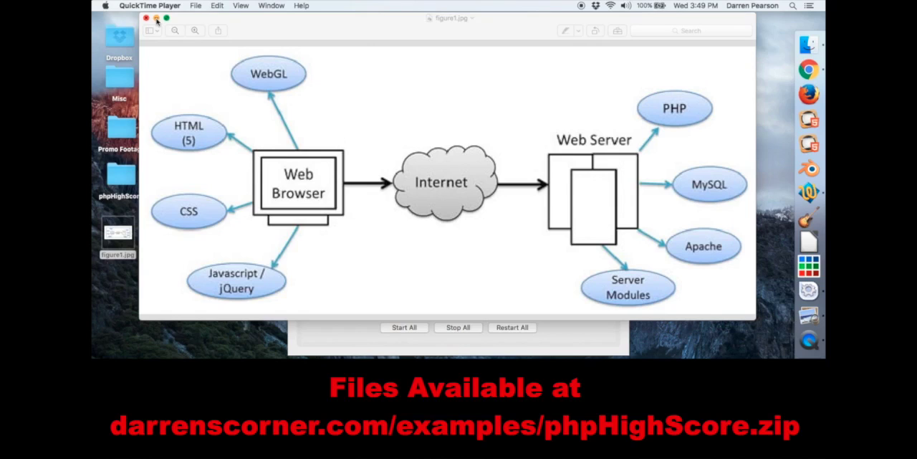
pyautogui.moveTo(201, 14)
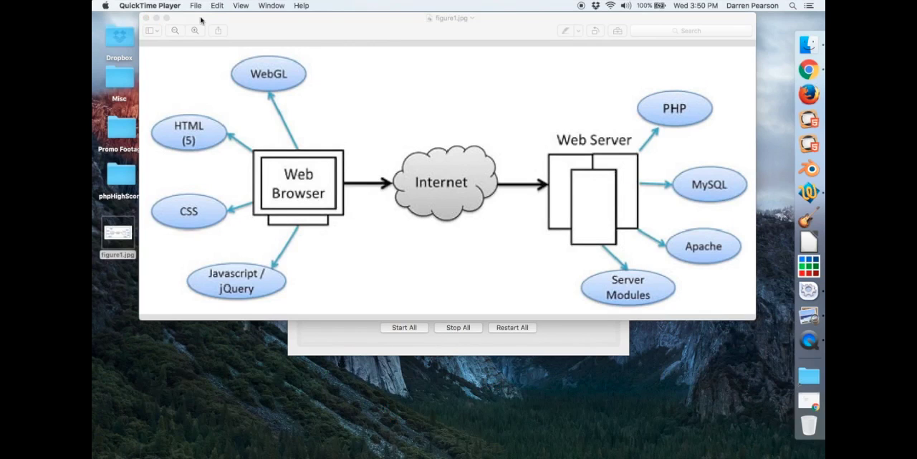
pyautogui.moveTo(625, 171)
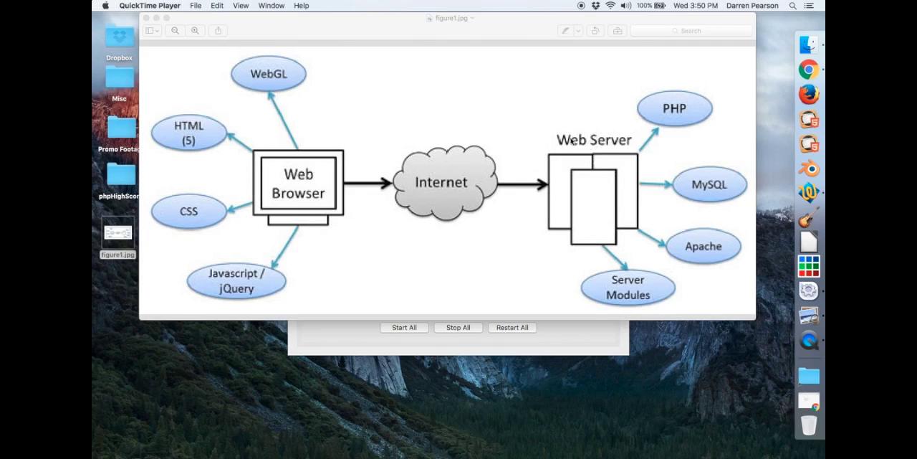
pyautogui.moveTo(678, 107)
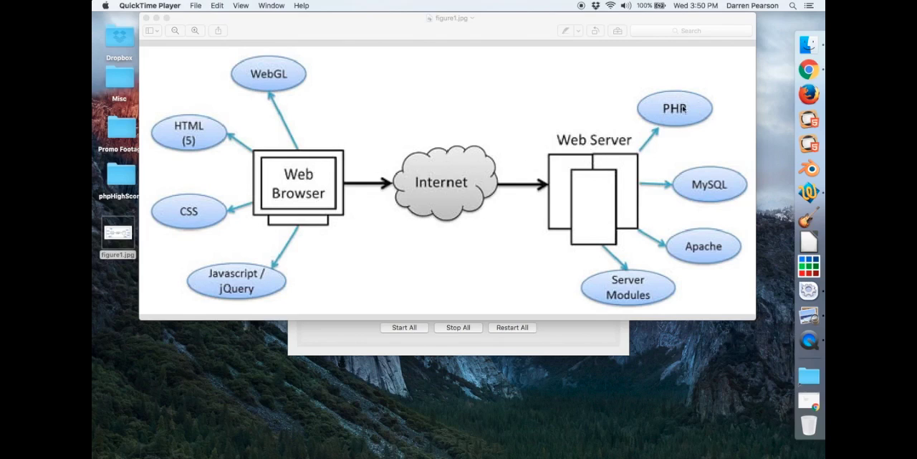
pyautogui.moveTo(668, 112)
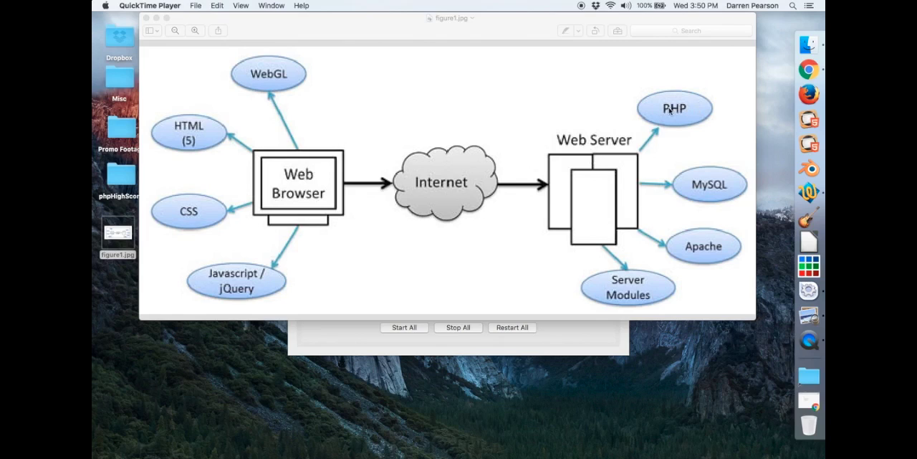
pyautogui.moveTo(575, 115)
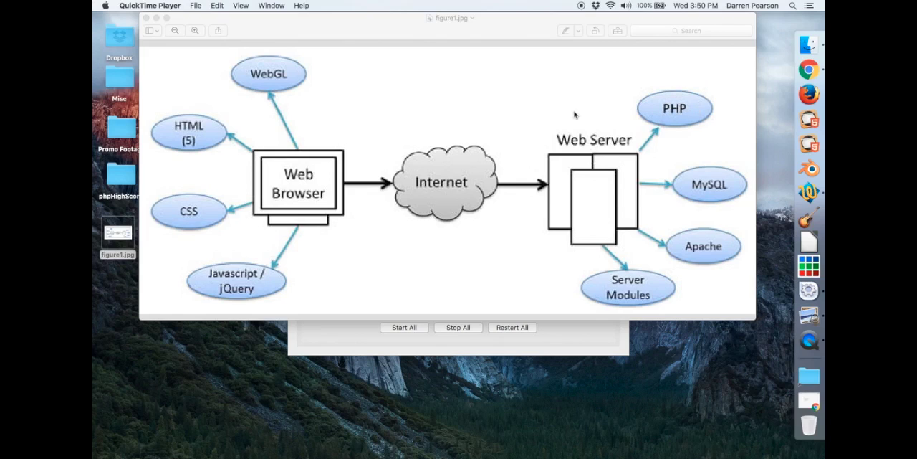
pyautogui.moveTo(615, 146)
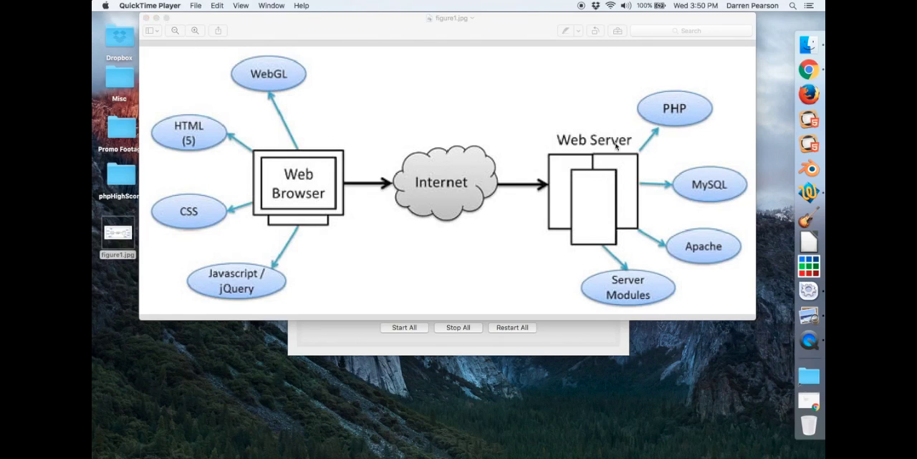
pyautogui.moveTo(677, 109)
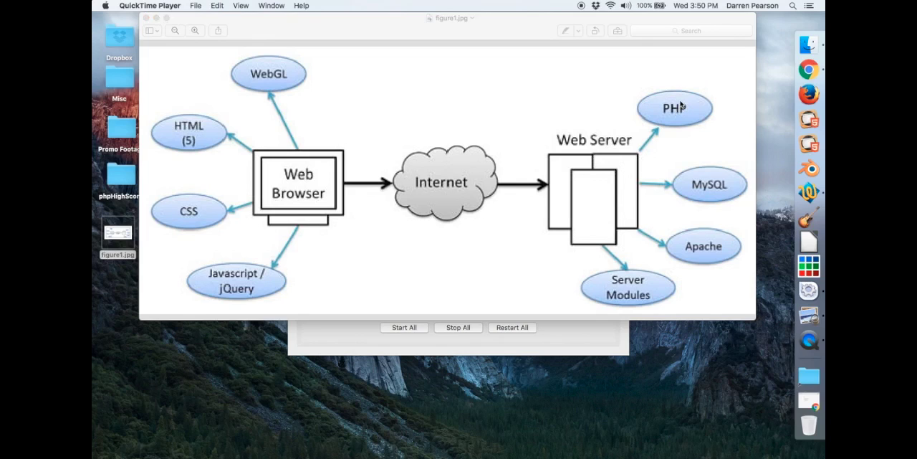
pyautogui.moveTo(622, 164)
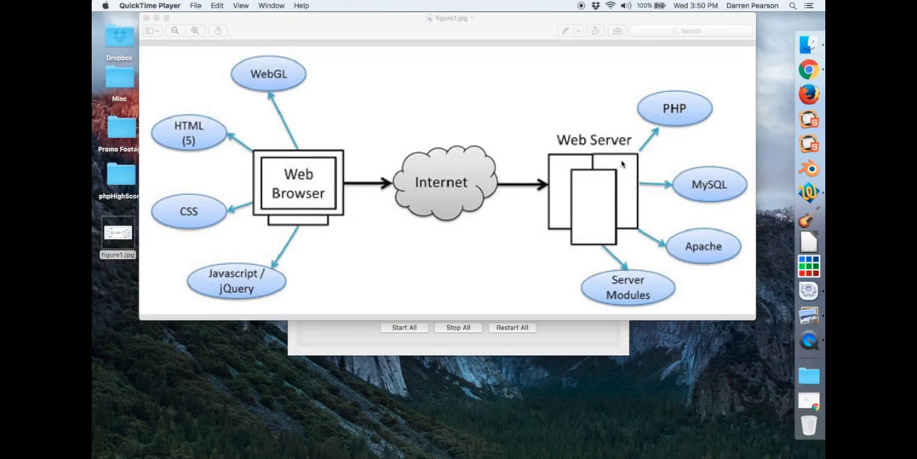
pyautogui.moveTo(683, 106)
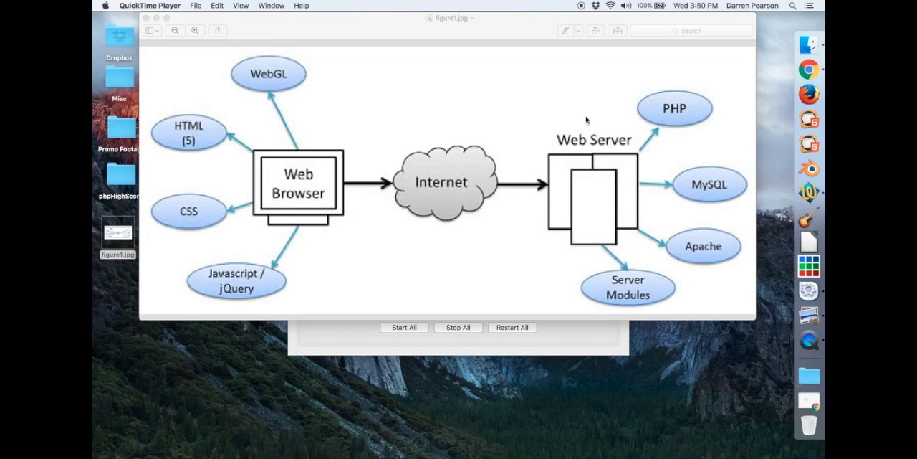
pyautogui.moveTo(582, 119)
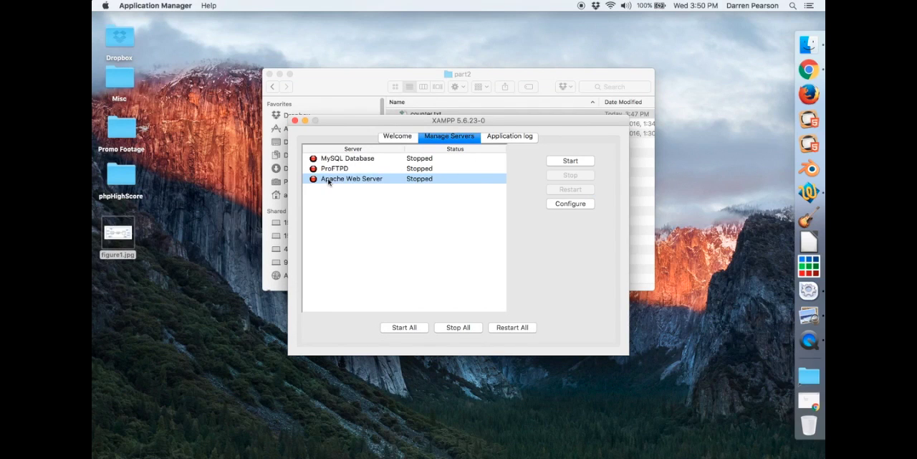
# Step: Start the Apache web server and then the MySQL database from Manage Servers
pyautogui.click(571, 160)
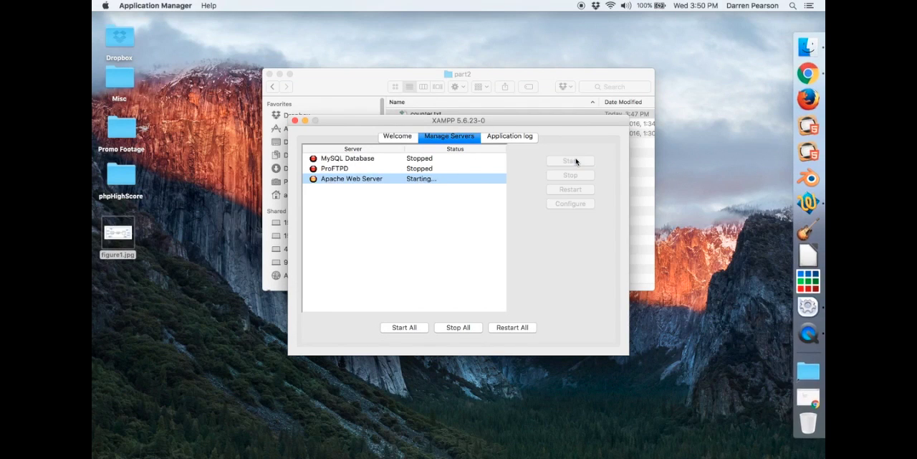
pyautogui.moveTo(574, 152)
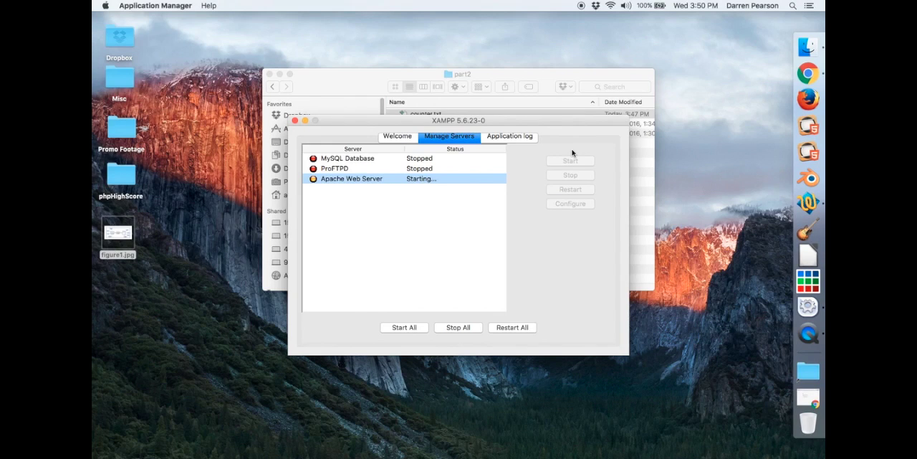
pyautogui.click(347, 157)
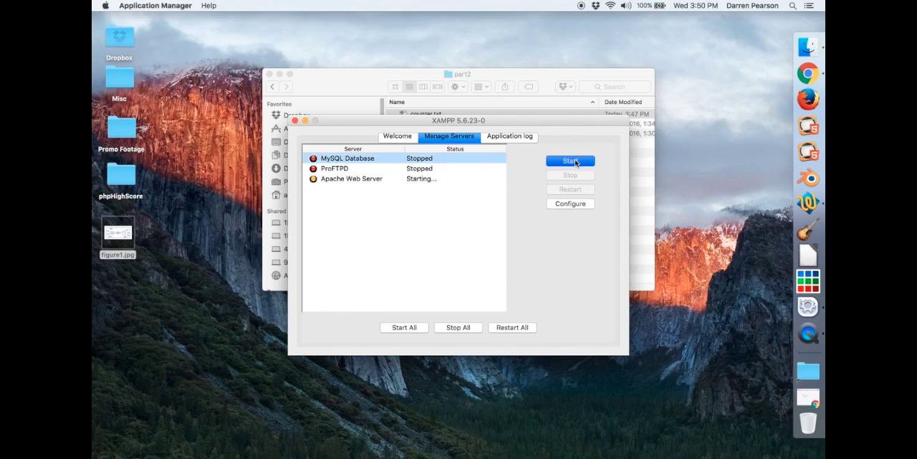
pyautogui.click(571, 160)
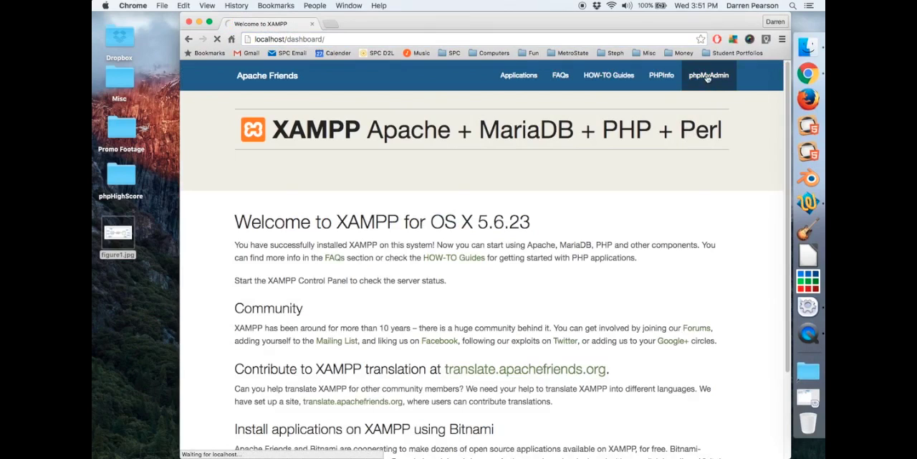
# Step: Follow the phpMyAdmin link in the XAMPP welcome page's navigation bar
pyautogui.click(708, 75)
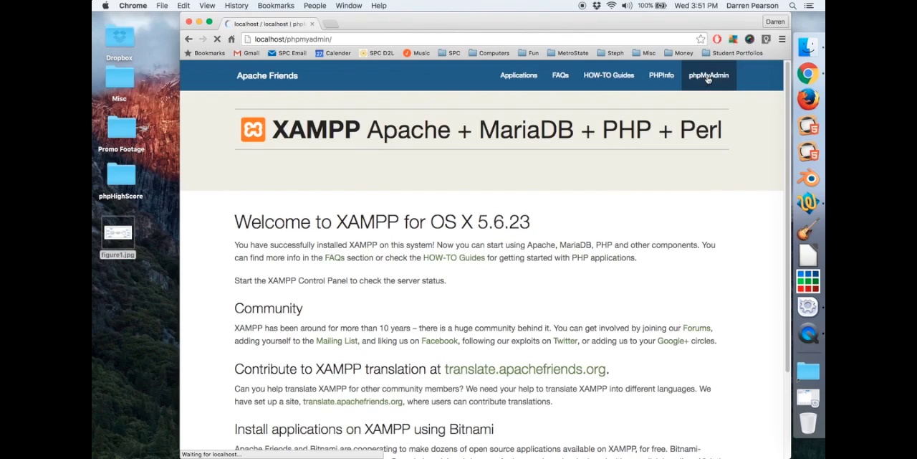
pyautogui.click(708, 75)
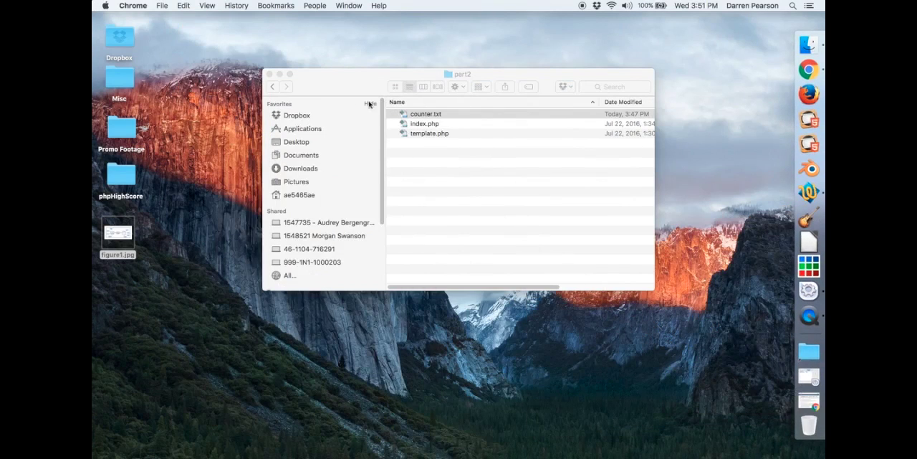
pyautogui.moveTo(582, 138)
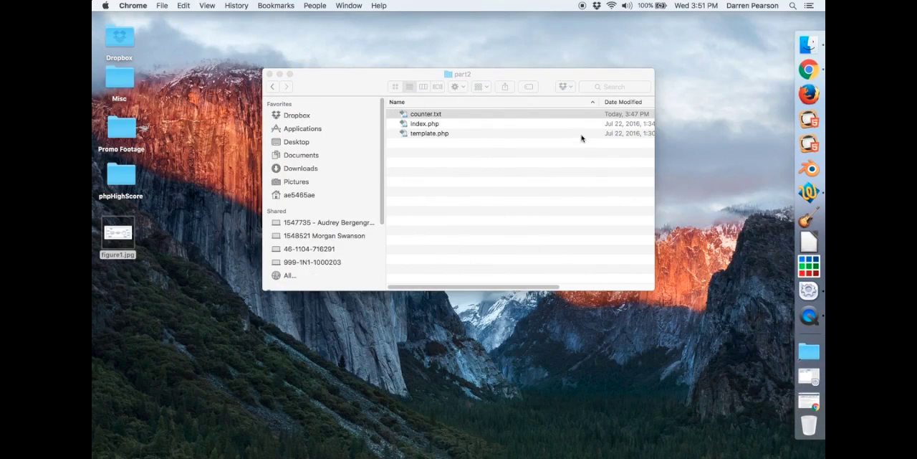
# Step: Navigate into the part2 folder under htdocs and view counter.txt in the text editor
pyautogui.click(808, 350)
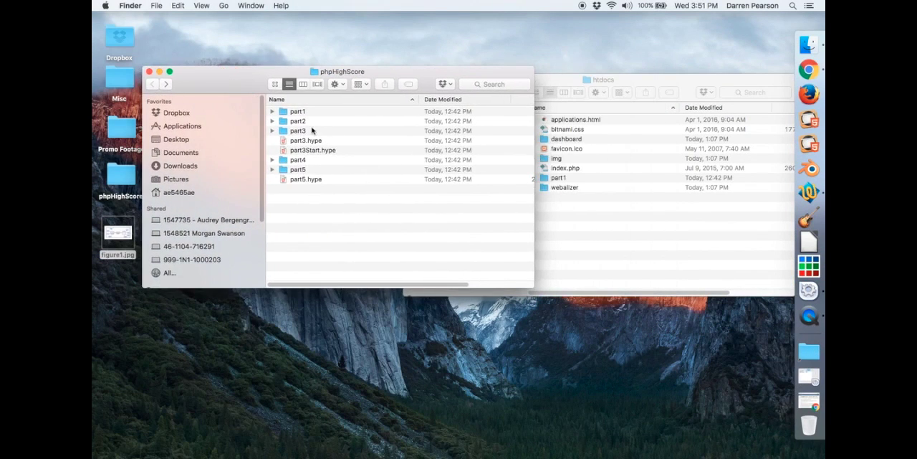
pyautogui.click(178, 6)
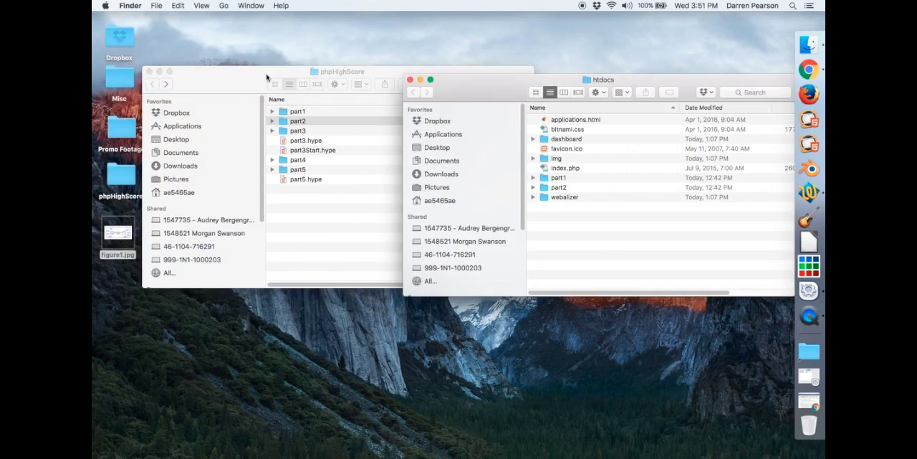
pyautogui.doubleClick(559, 186)
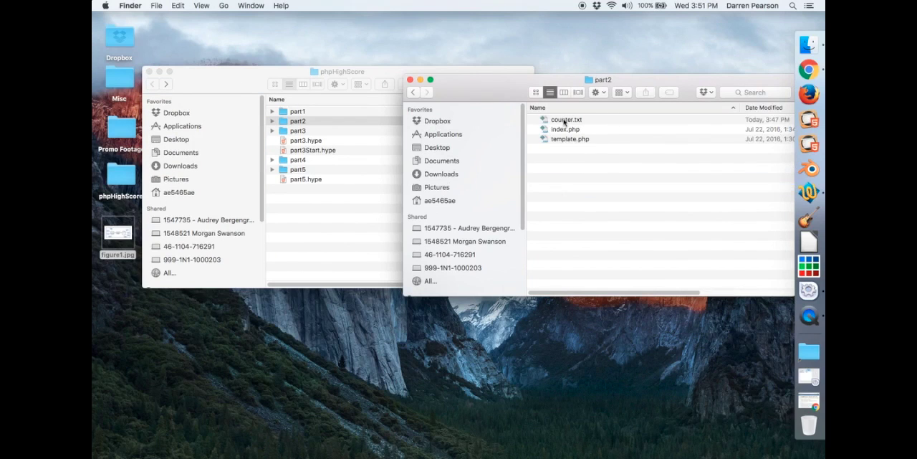
pyautogui.click(564, 129)
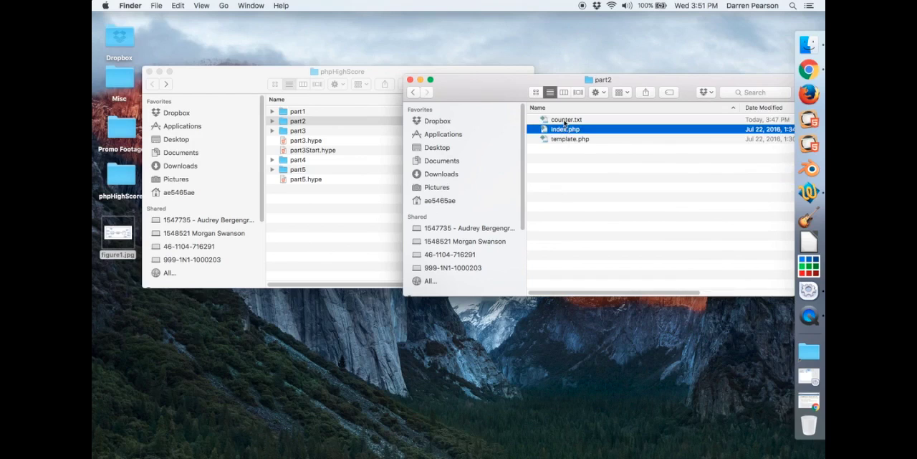
pyautogui.click(567, 119)
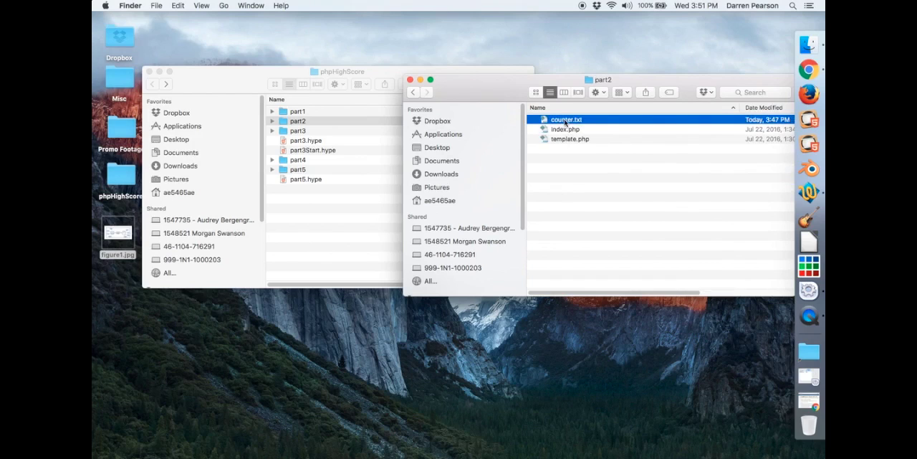
pyautogui.doubleClick(565, 119)
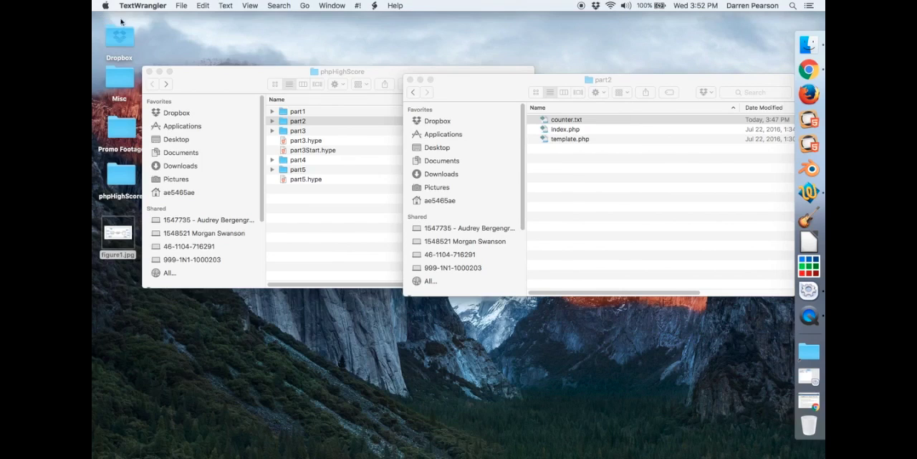
# Step: Bring up the actions for index.php and return to the htdocs folder
pyautogui.click(565, 129)
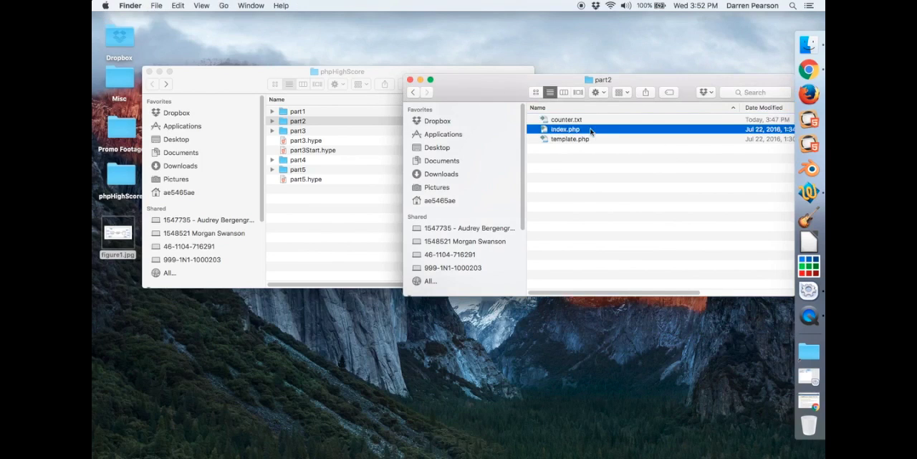
pyautogui.rightClick(565, 129)
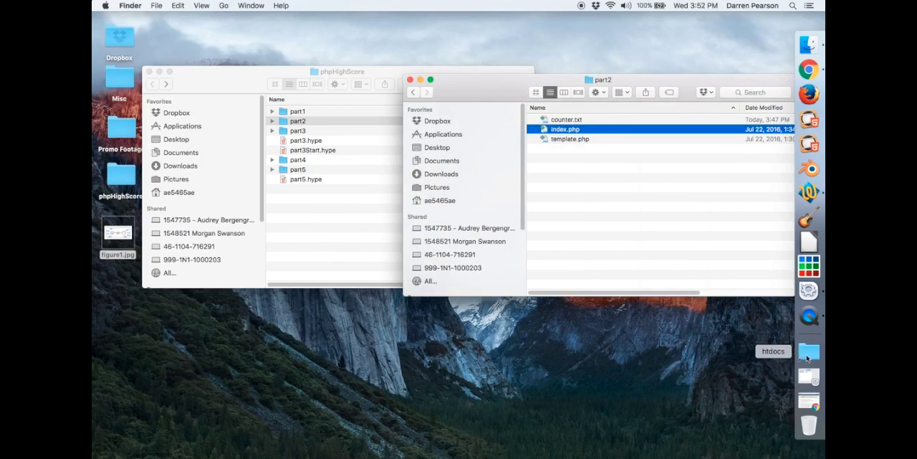
pyautogui.click(809, 69)
pyautogui.write('localhost/part2/')
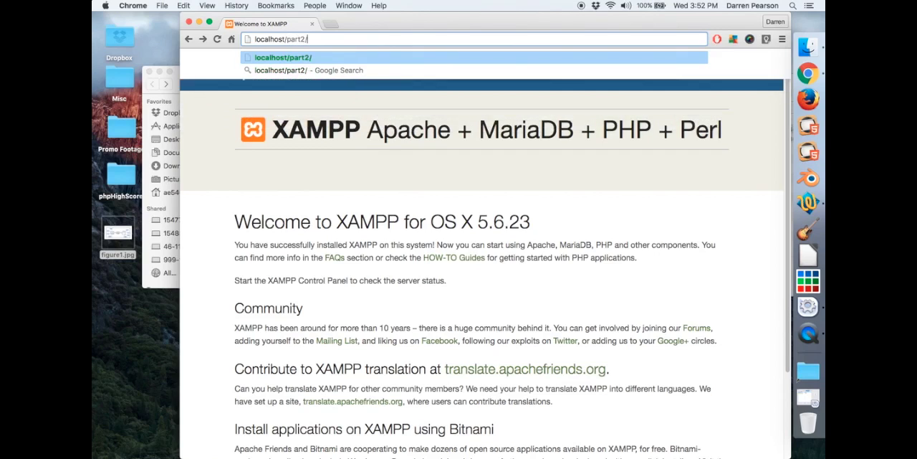
# Step: Load localhost/part2/index.php and reload it until the Counter Test page reports 4 visits
pyautogui.write('index.php')
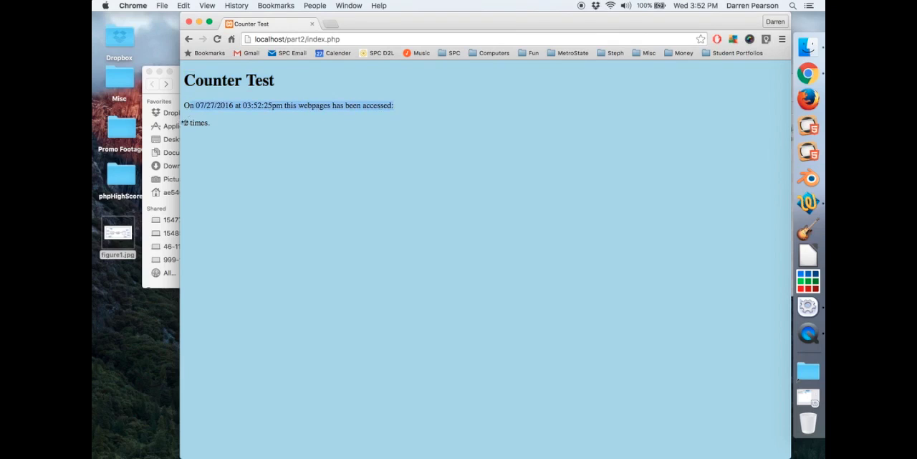
pyautogui.click(215, 39)
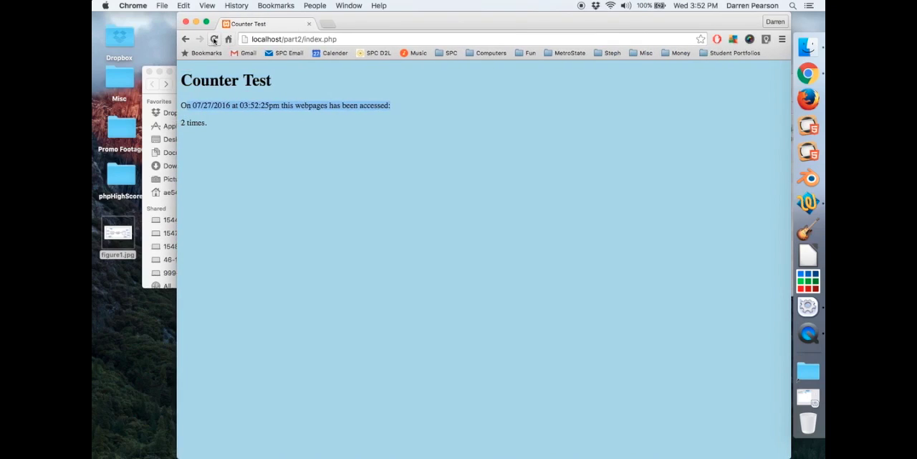
pyautogui.moveTo(215, 39)
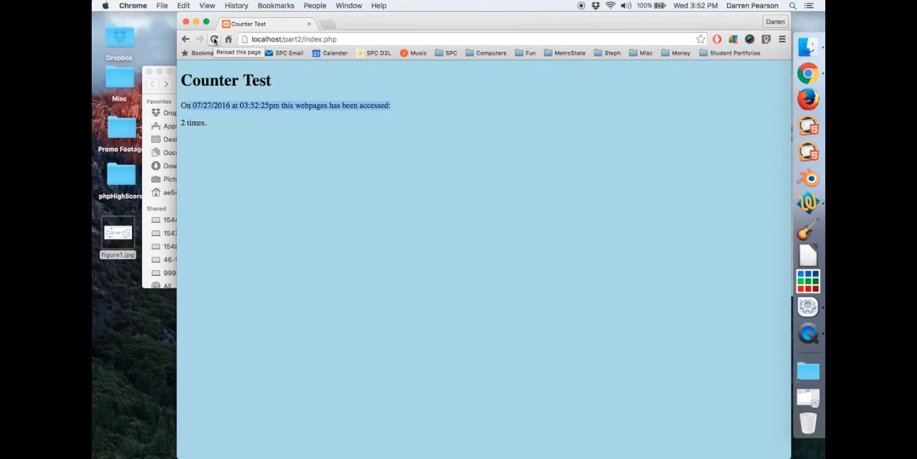
pyautogui.click(214, 39)
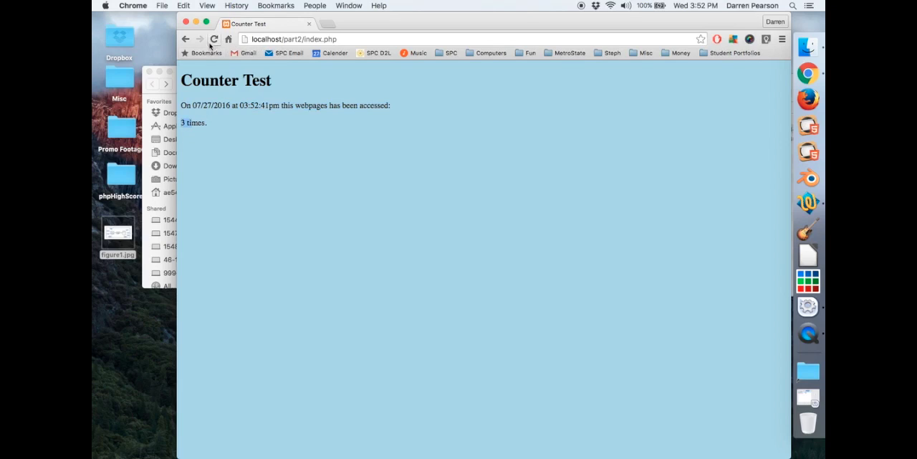
pyautogui.click(215, 39)
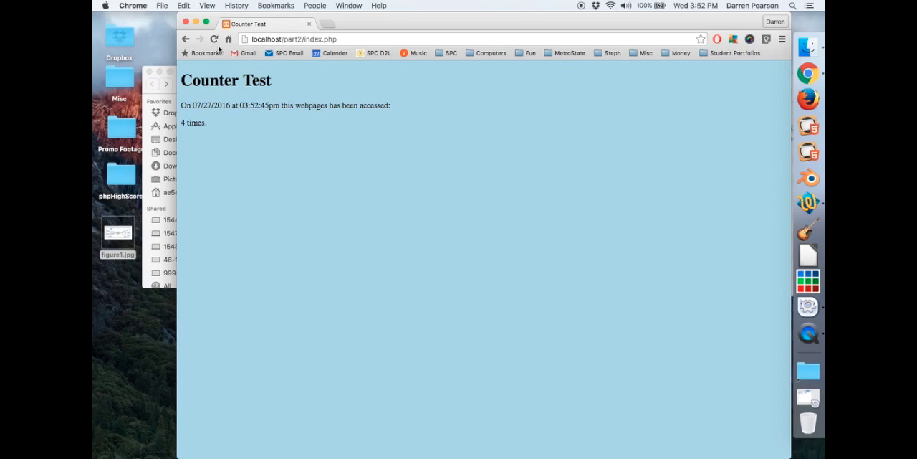
pyautogui.click(215, 40)
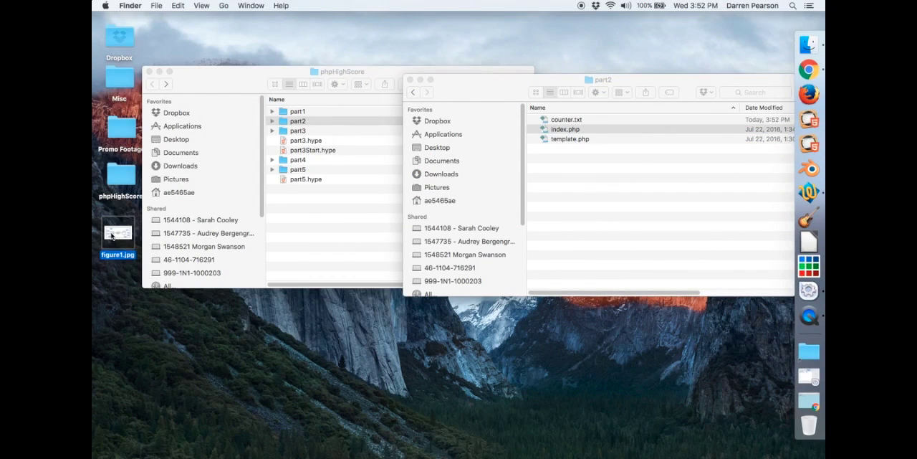
# Step: View figure1.jpg's browser-to-server diagram in Preview, then list actions for index.php
pyautogui.doubleClick(118, 229)
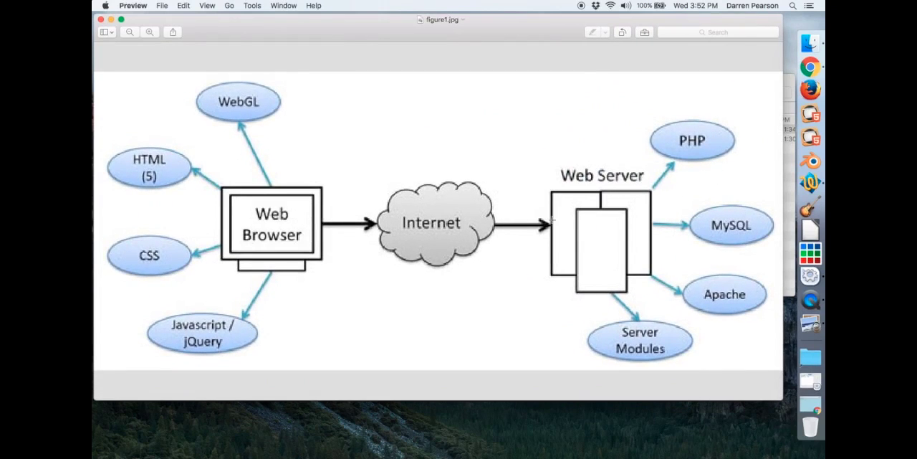
pyautogui.moveTo(593, 223)
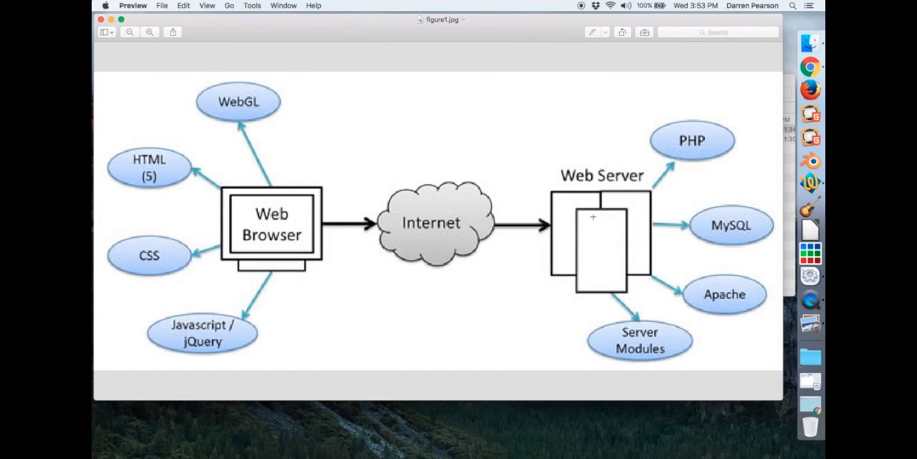
pyautogui.moveTo(636, 138)
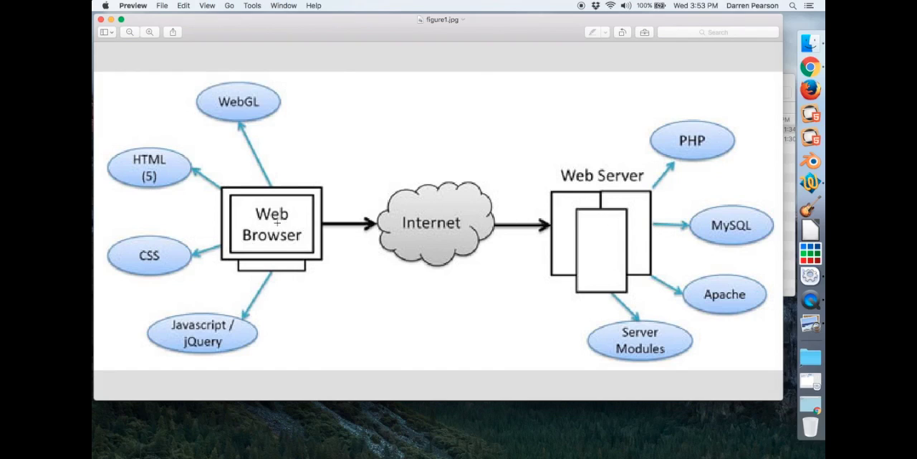
pyautogui.moveTo(630, 156)
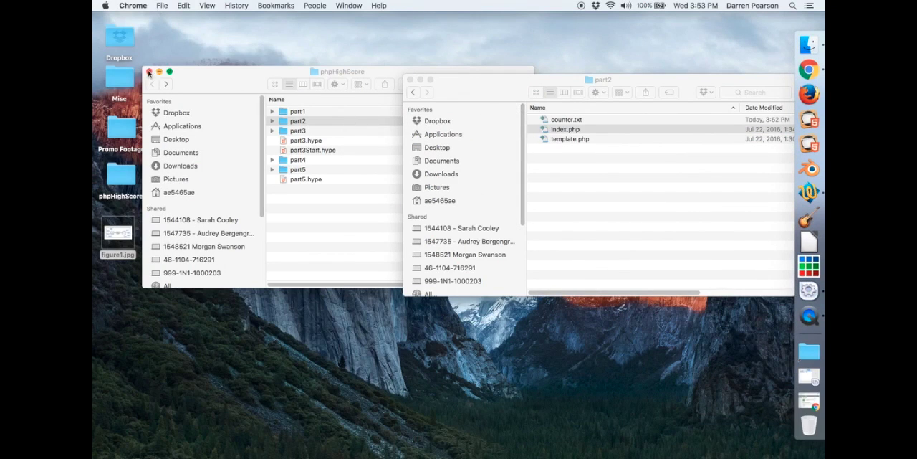
pyautogui.rightClick(564, 129)
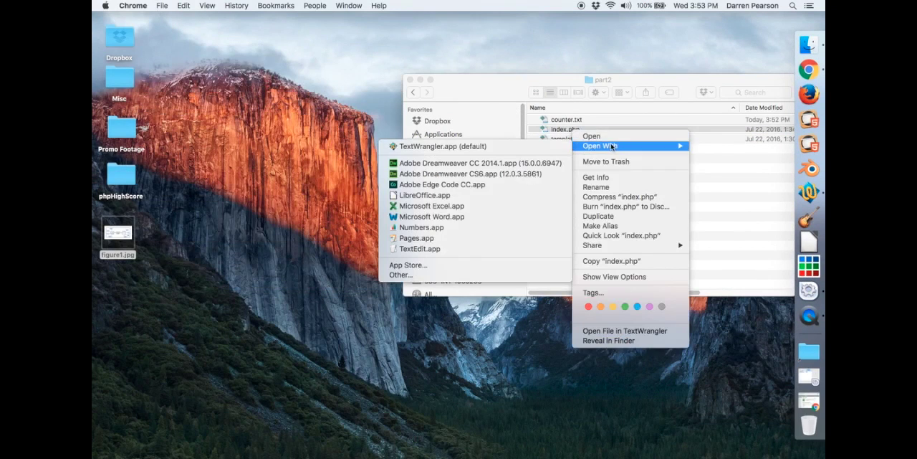
pyautogui.moveTo(622, 146)
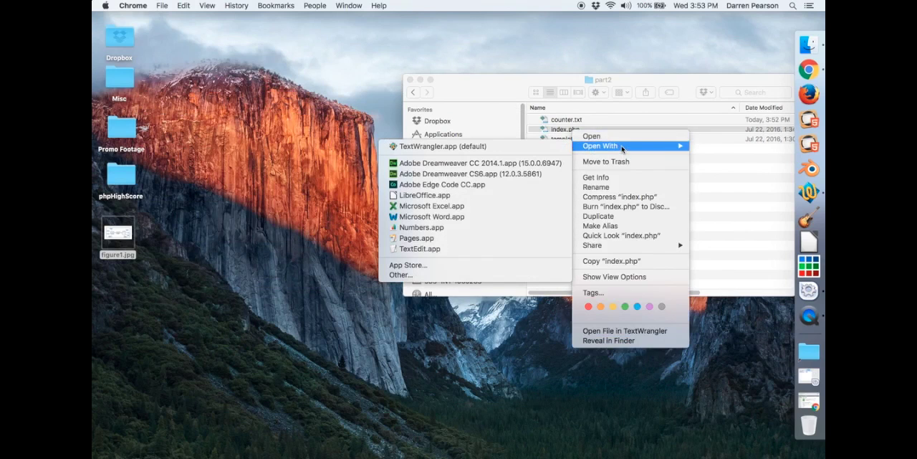
# Step: Show index.php in TextWrangler with the code font enlarged to size 18
pyautogui.click(431, 146)
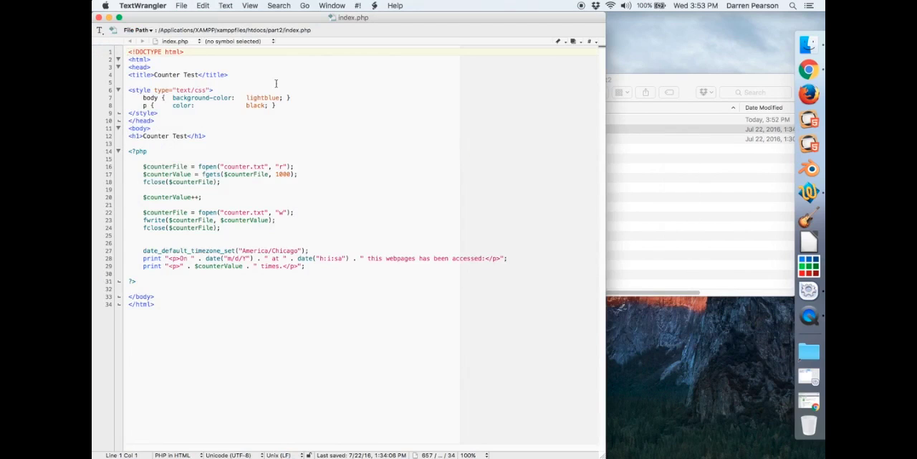
pyautogui.click(249, 6)
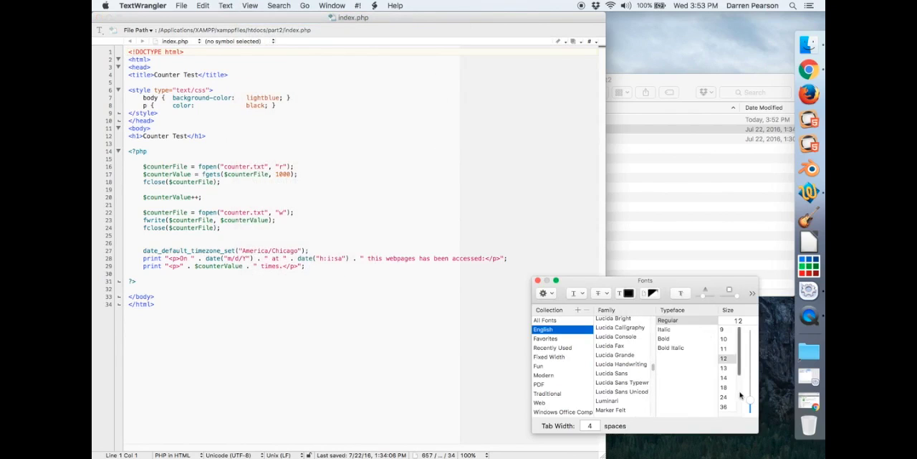
pyautogui.click(720, 388)
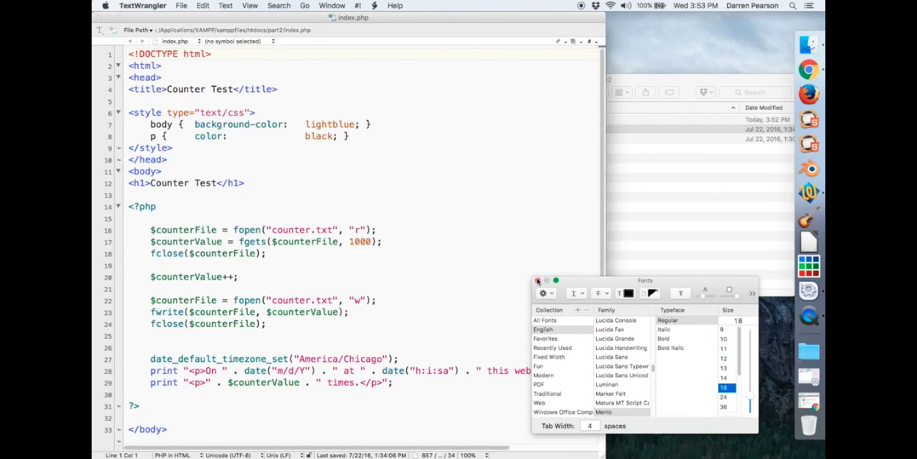
pyautogui.click(539, 281)
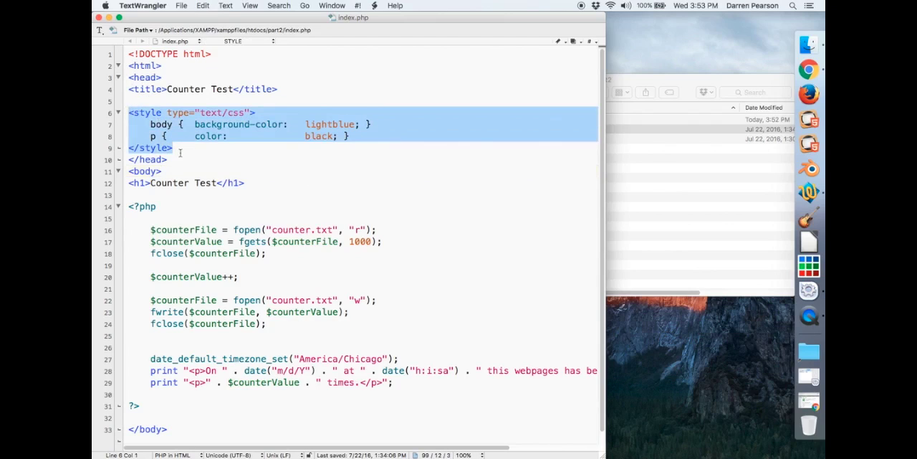
pyautogui.click(154, 159)
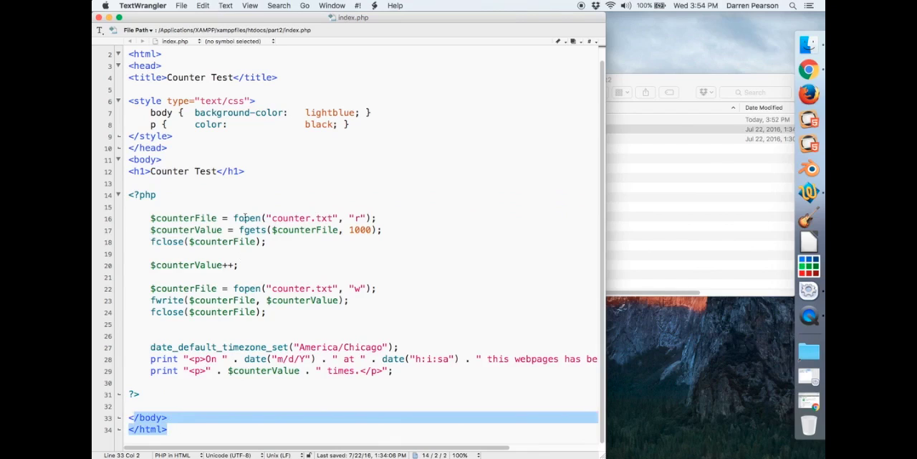
pyautogui.doubleClick(247, 218)
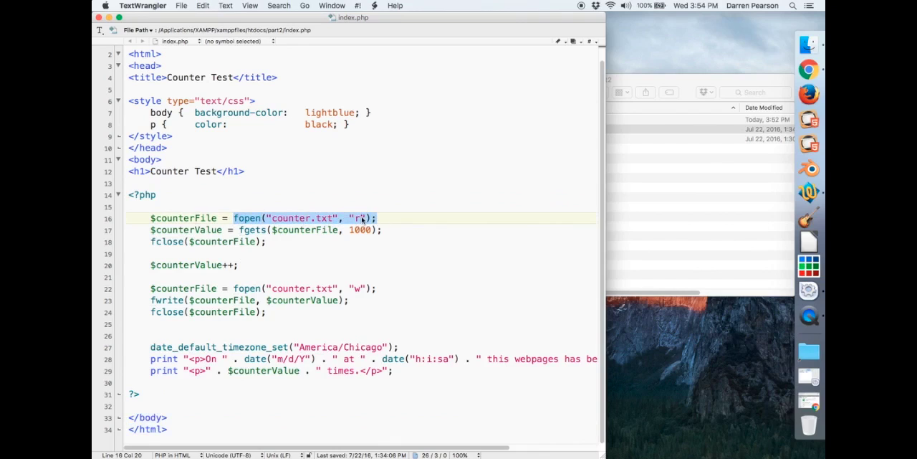
pyautogui.moveTo(303, 221)
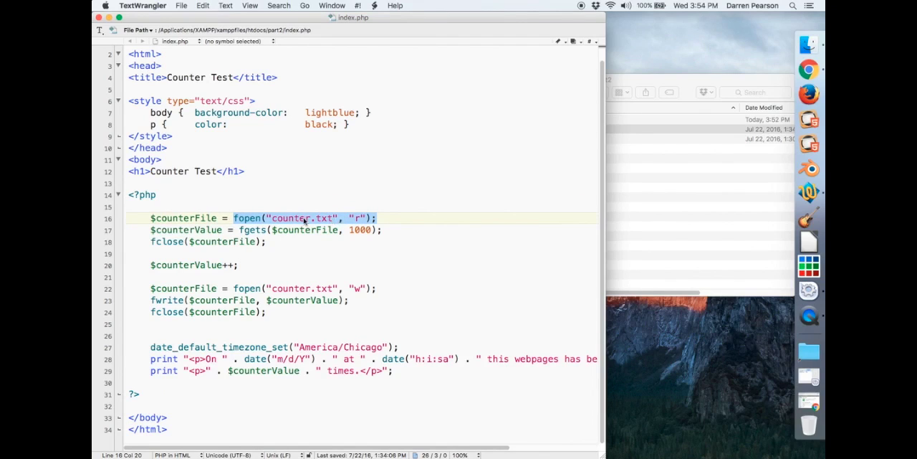
pyautogui.moveTo(244, 218)
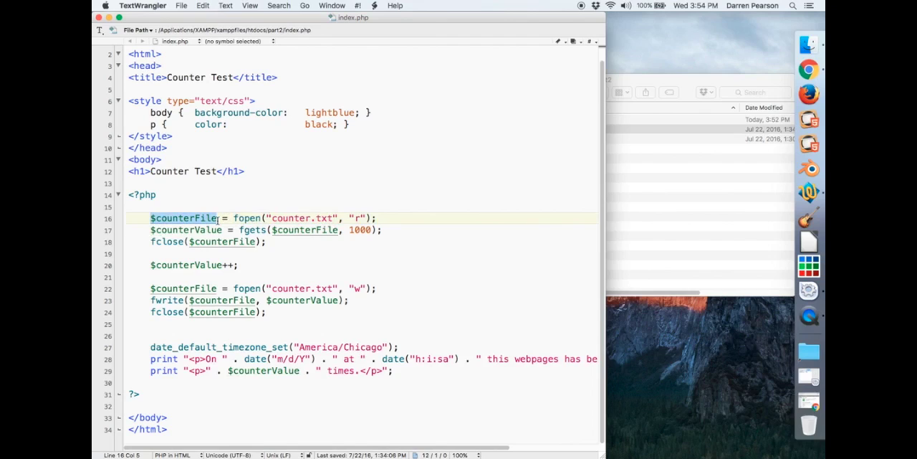
pyautogui.doubleClick(251, 230)
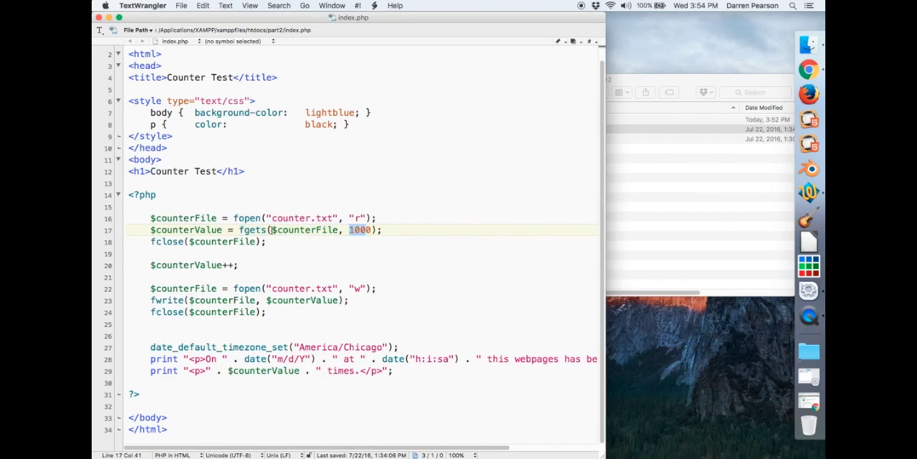
pyautogui.doubleClick(306, 229)
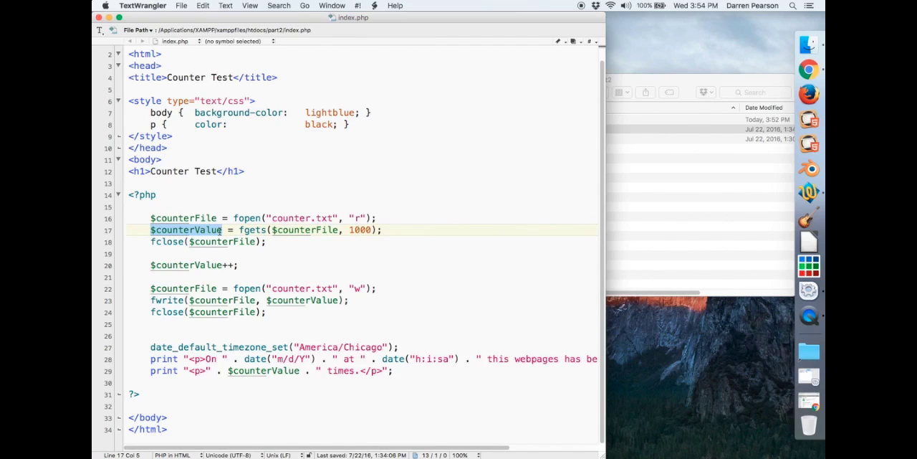
pyautogui.moveTo(222, 232)
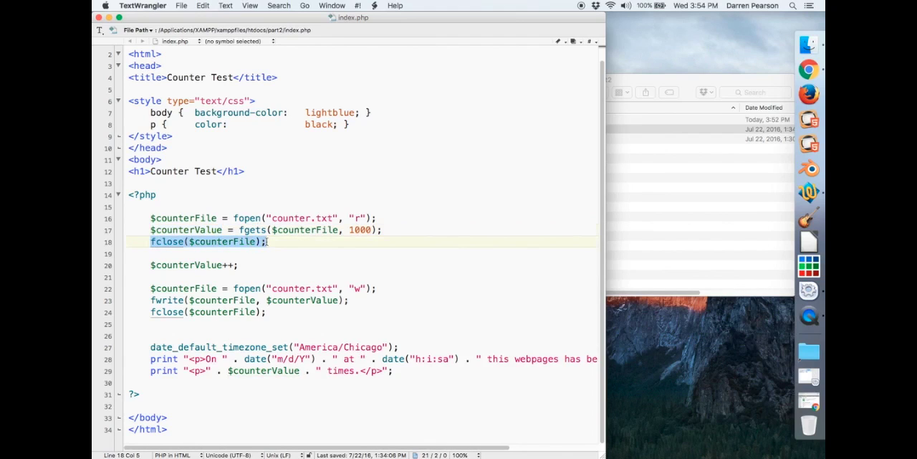
pyautogui.moveTo(151, 218); pyautogui.dragTo(280, 241)
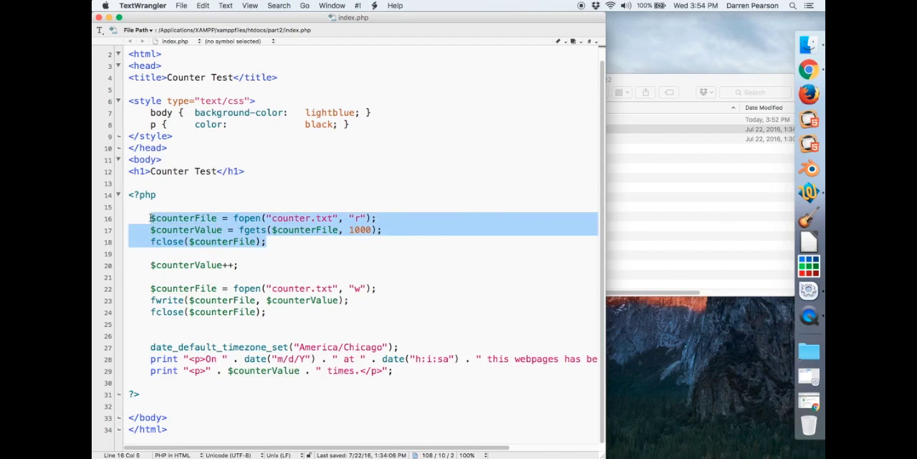
# Step: Review the counterFile fopen/fwrite/fclose write section and the timezone line in index.php
pyautogui.click(167, 230)
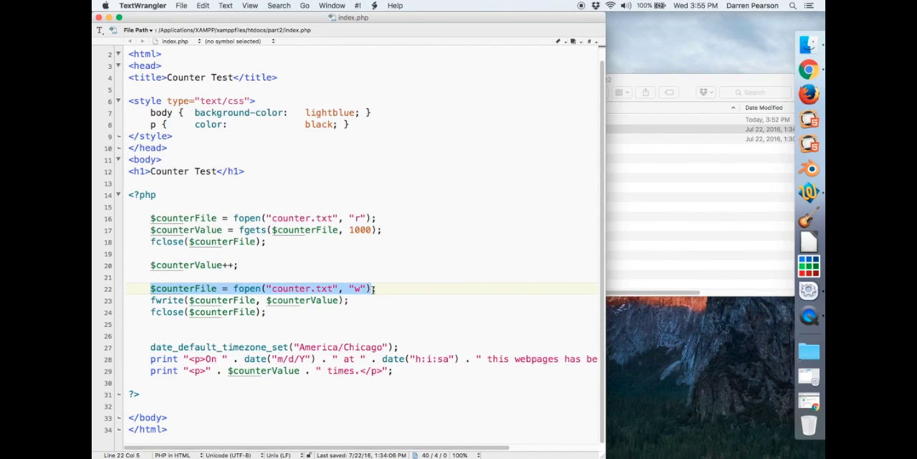
pyautogui.moveTo(364, 293)
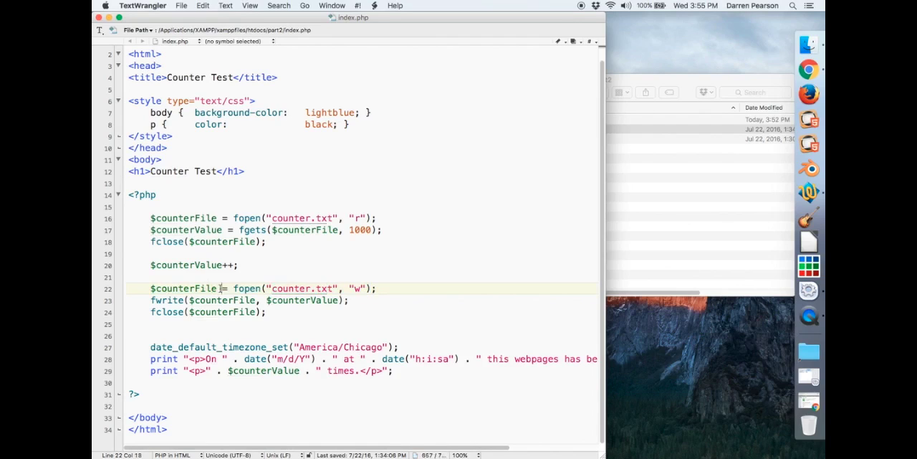
pyautogui.doubleClick(183, 287)
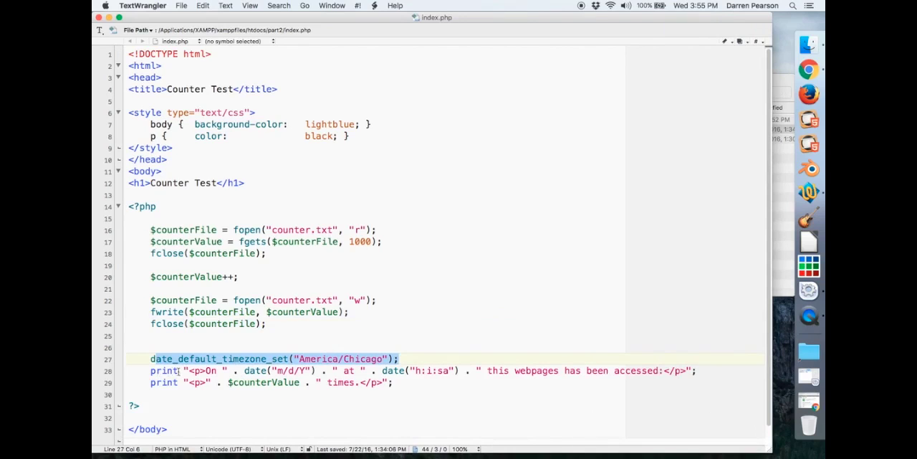
pyautogui.click(247, 370)
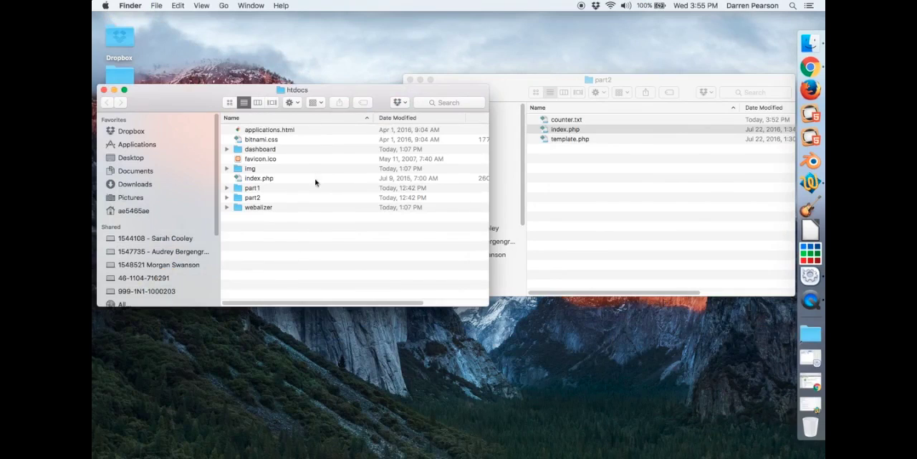
# Step: In counter.txt's Get Info window, set its Sharing & Permissions privileges to Read only
pyautogui.doubleClick(252, 198)
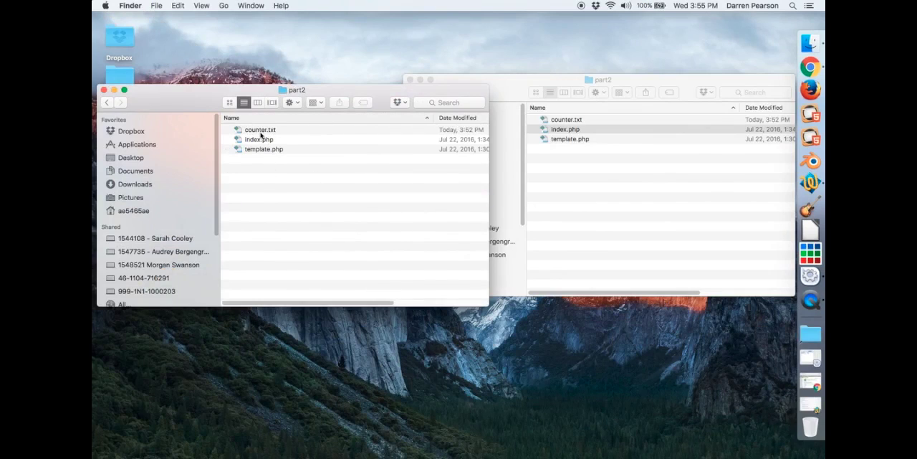
pyautogui.click(264, 129)
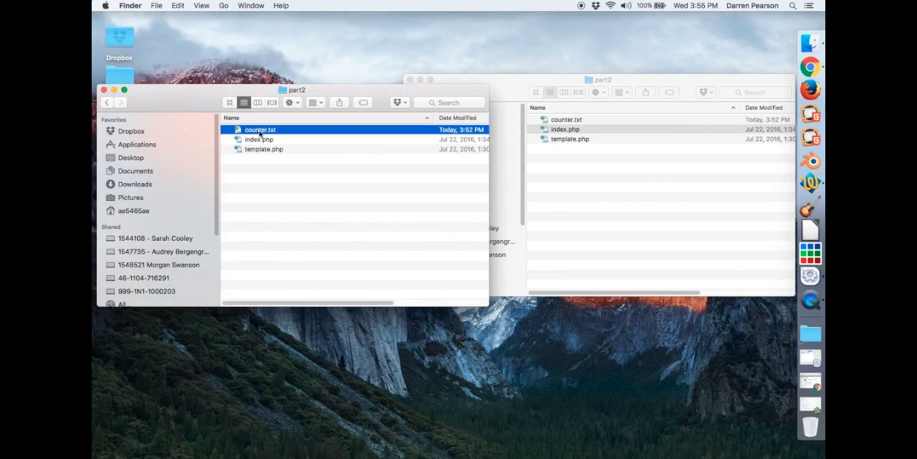
pyautogui.rightClick(262, 129)
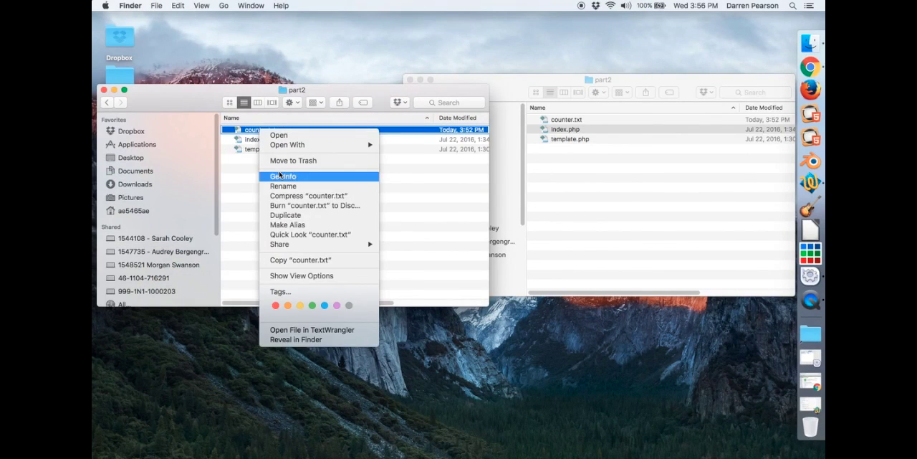
pyautogui.click(284, 177)
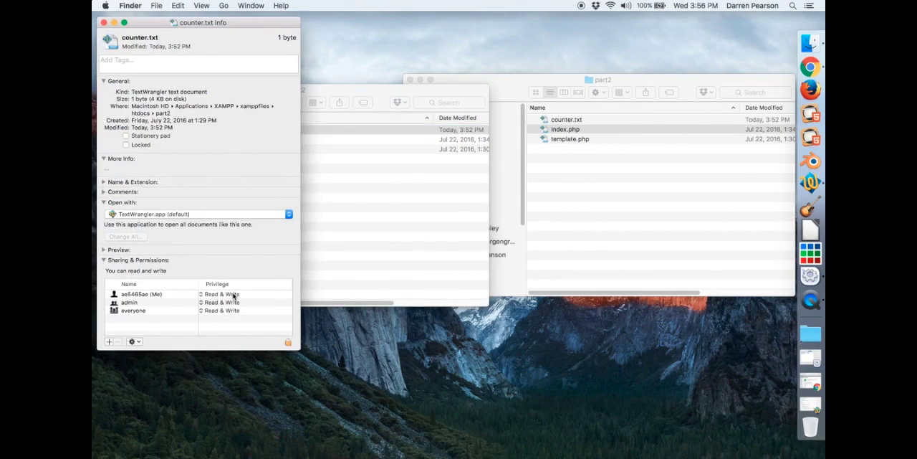
pyautogui.click(227, 294)
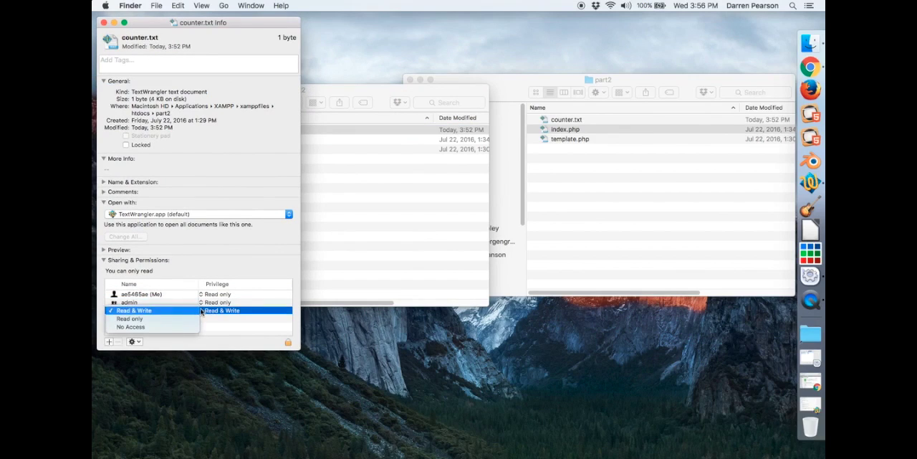
pyautogui.click(132, 318)
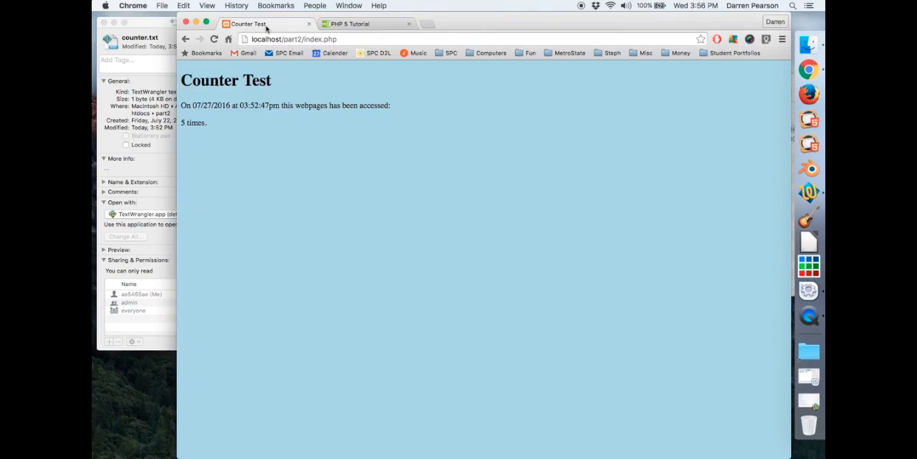
# Step: Reload the Counter Test page to show permission-denied warnings, then highlight lines 22–24 writing counter.txt
pyautogui.click(215, 38)
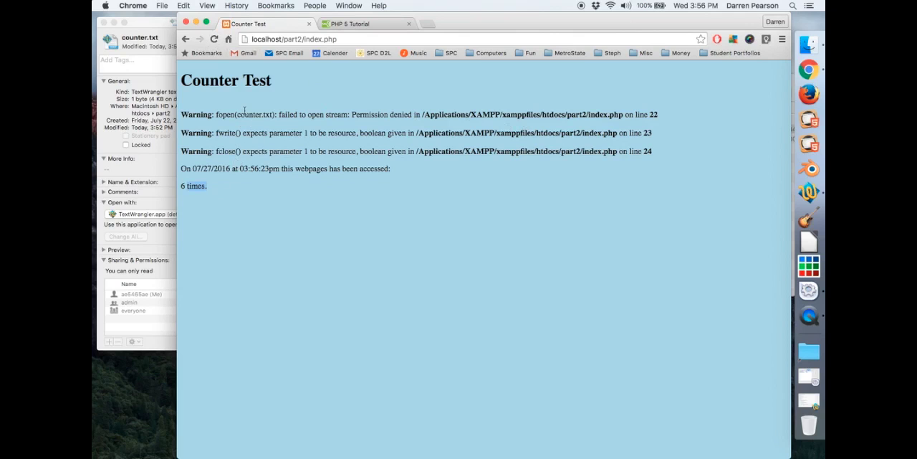
pyautogui.moveTo(812, 267)
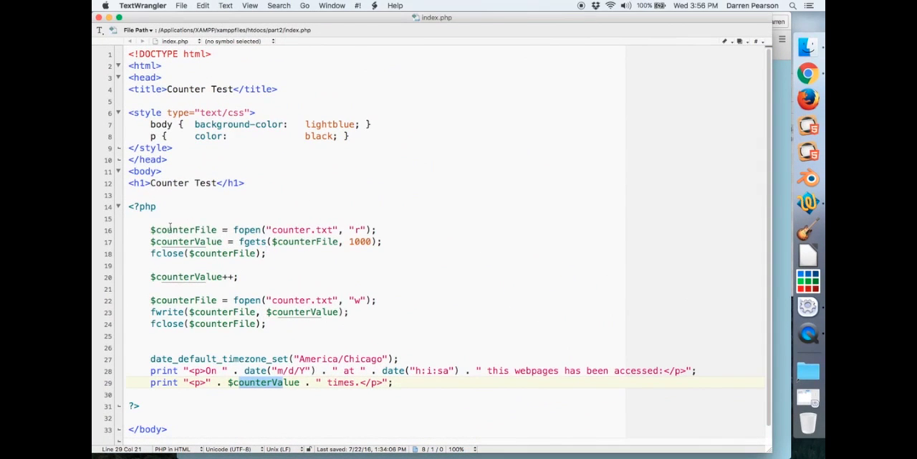
pyautogui.moveTo(150, 230); pyautogui.dragTo(265, 252)
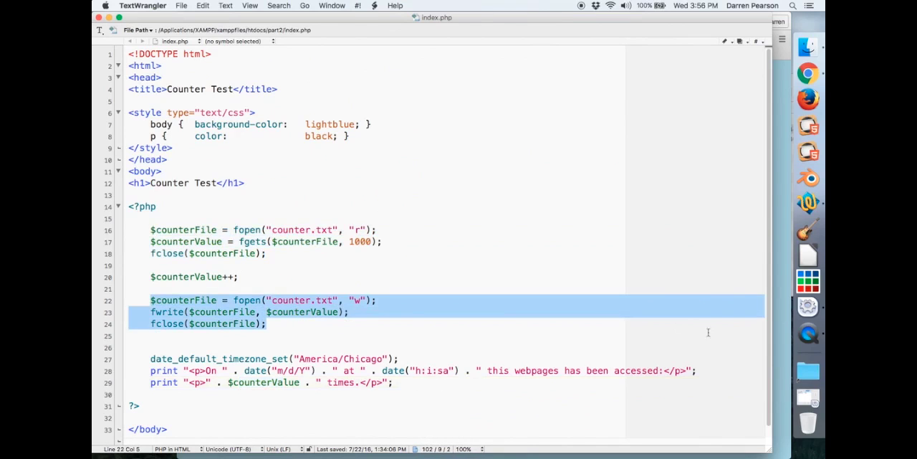
pyautogui.moveTo(808, 255)
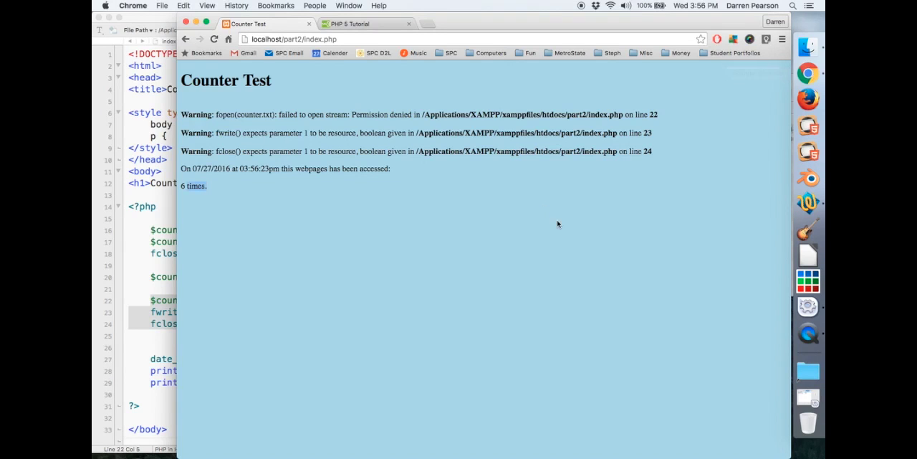
pyautogui.moveTo(665, 115)
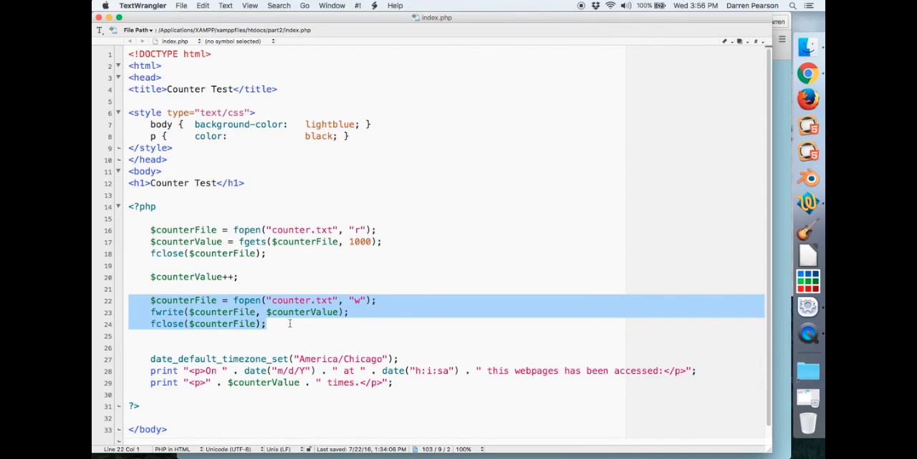
pyautogui.moveTo(809, 333)
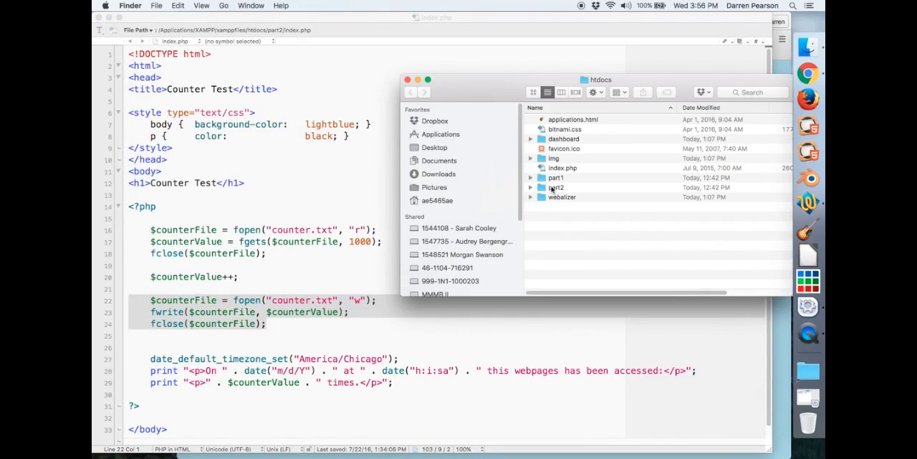
# Step: In counter.txt's Get Info window, restore your privilege to Read & Write
pyautogui.rightClick(559, 119)
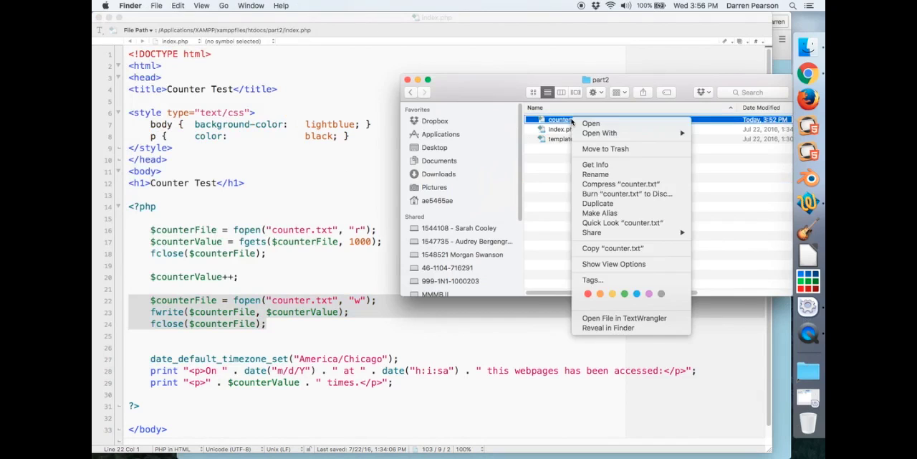
pyautogui.click(595, 163)
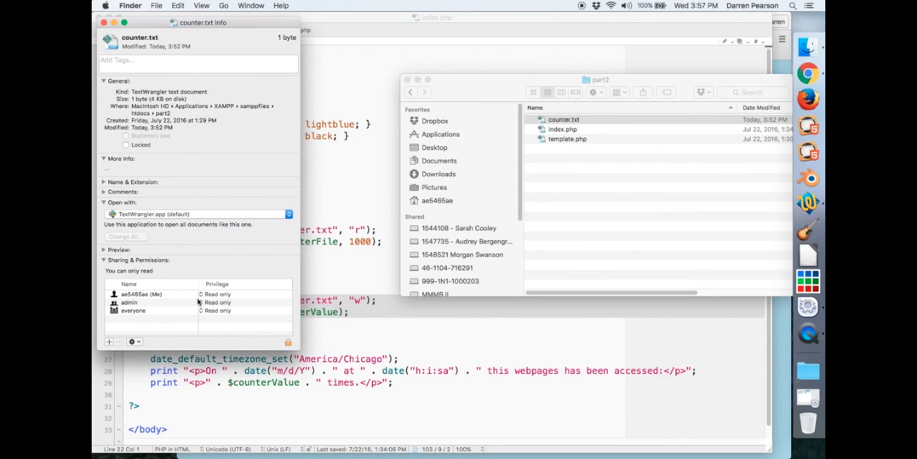
pyautogui.click(218, 294)
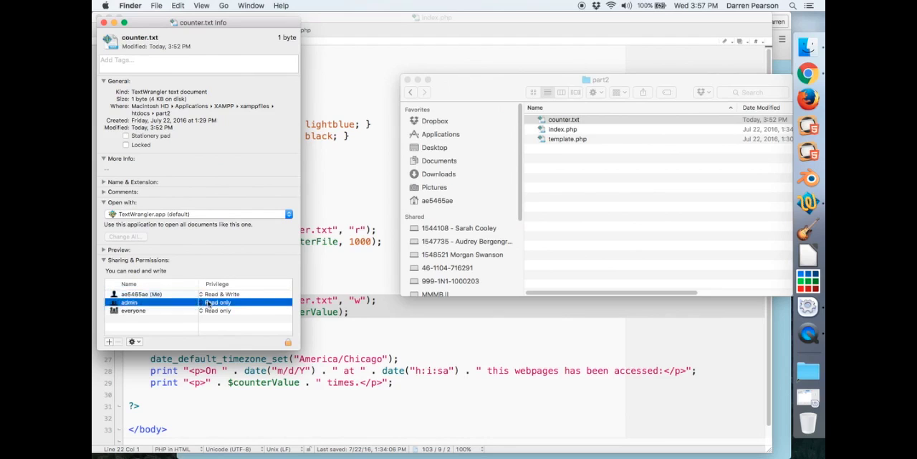
pyautogui.click(220, 301)
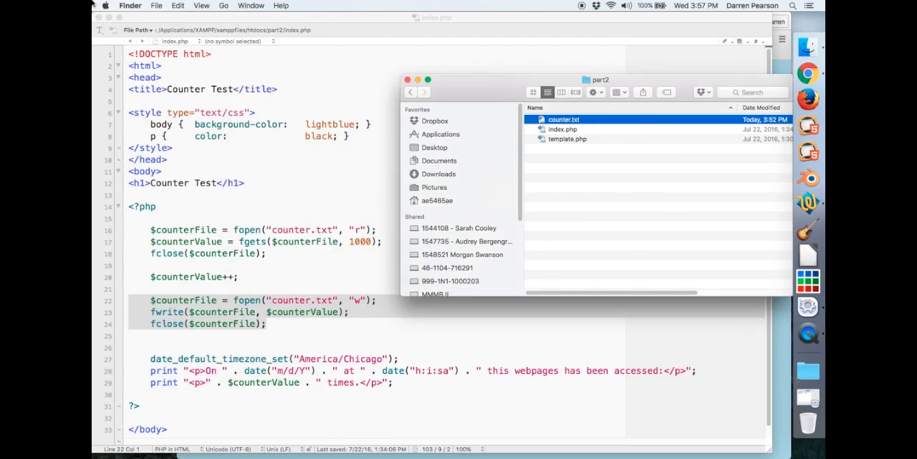
pyautogui.moveTo(809, 72)
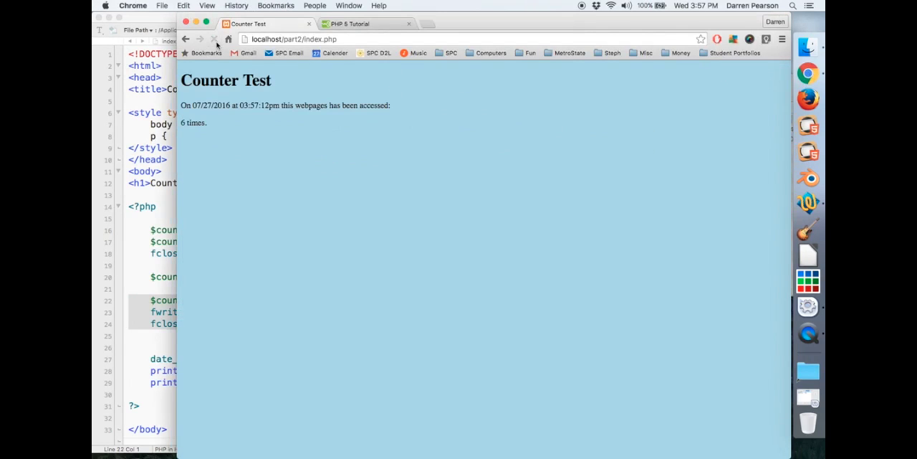
# Step: Reload localhost/part2/index.php four times so the visit count climbs to 10 without warnings
pyautogui.click(215, 39)
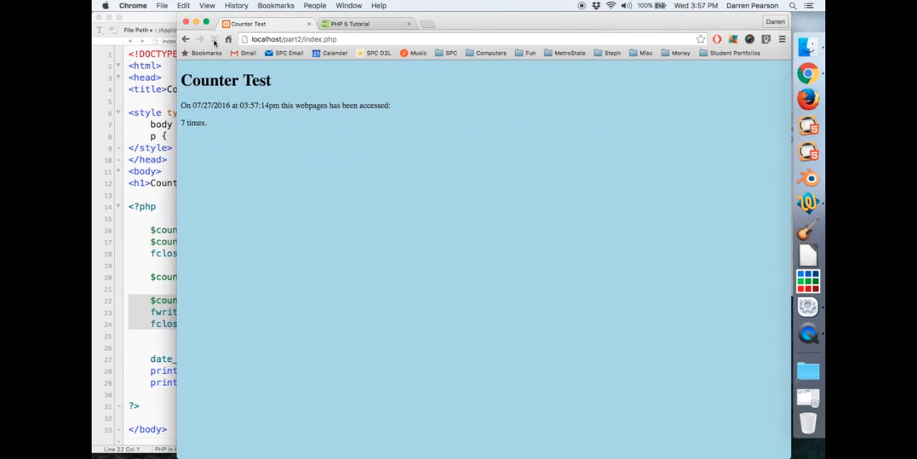
pyautogui.click(215, 38)
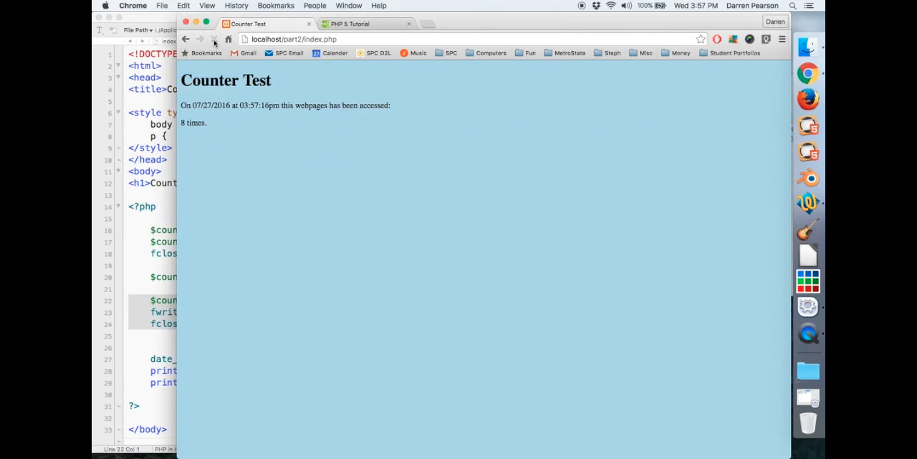
pyautogui.click(215, 38)
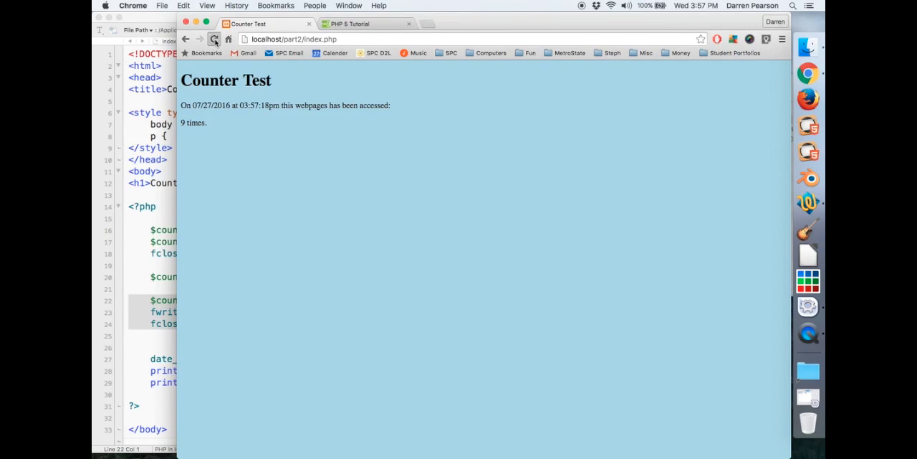
pyautogui.click(217, 39)
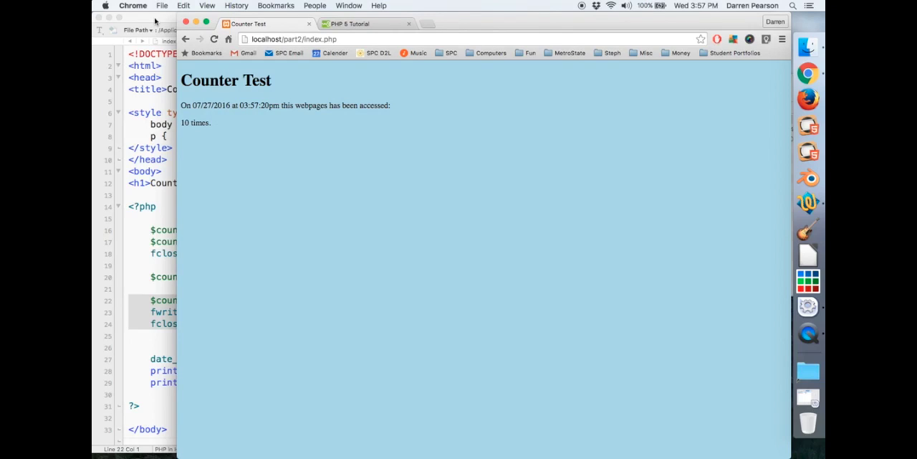
pyautogui.moveTo(159, 26)
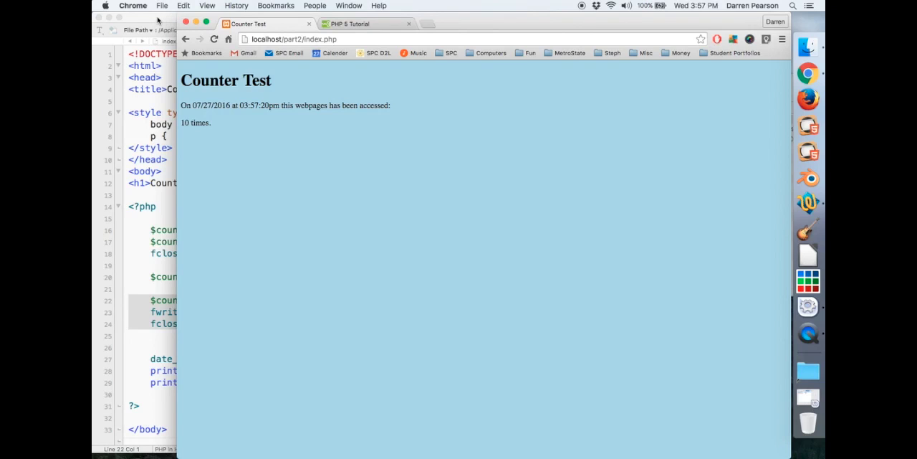